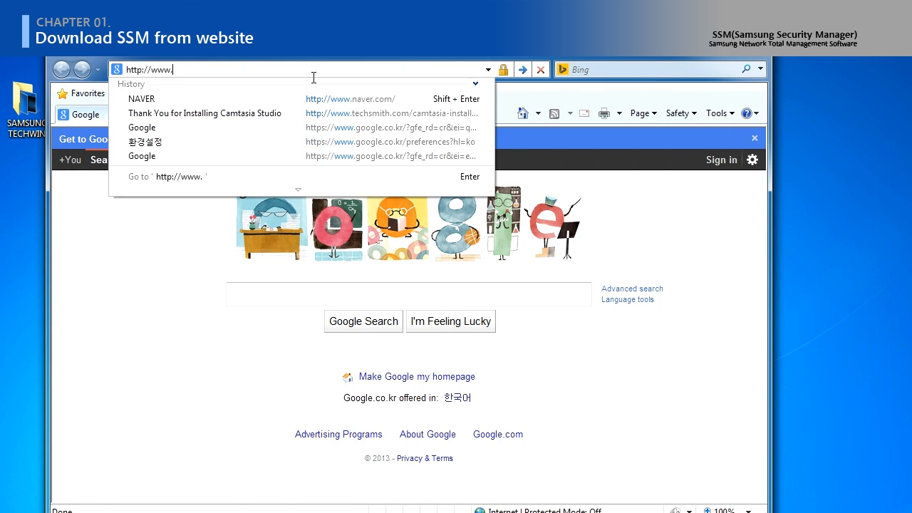
Go to samsungsecurity.com and search its products for 'ssm'
text(samsungsecurity.com/)
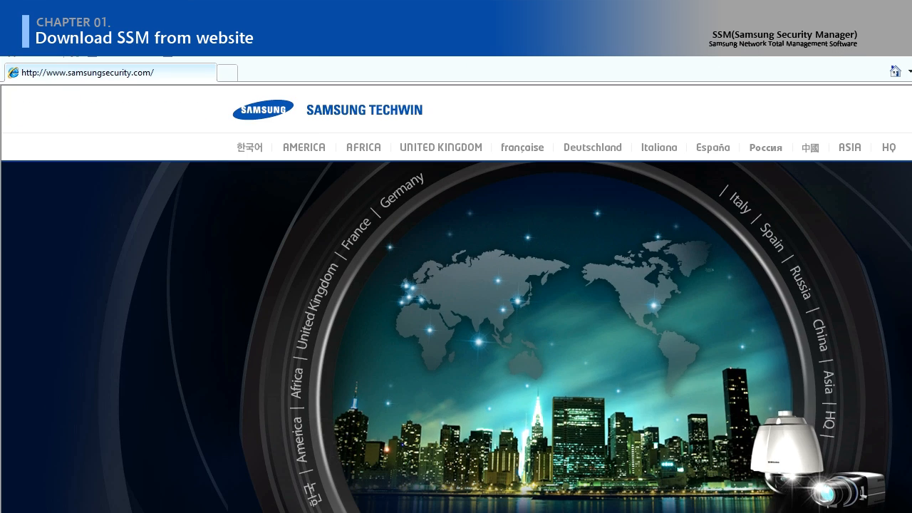
mouse_move(852, 418)
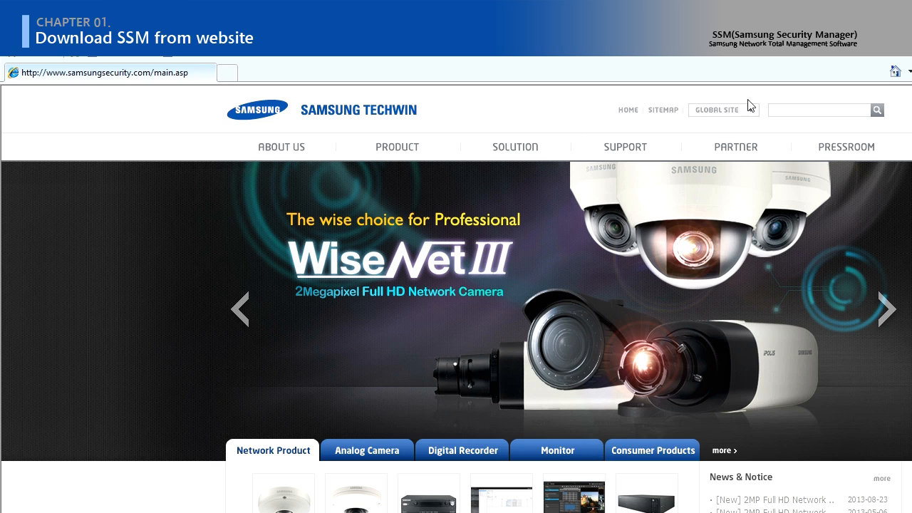
text(ssm)
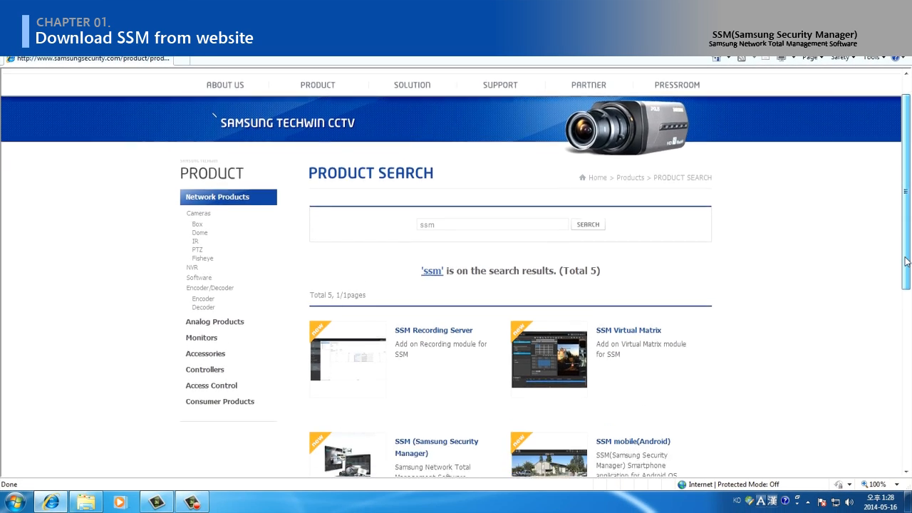
Open the Samsung Security Manager product page and filter downloads to Software
scroll(down, 3)
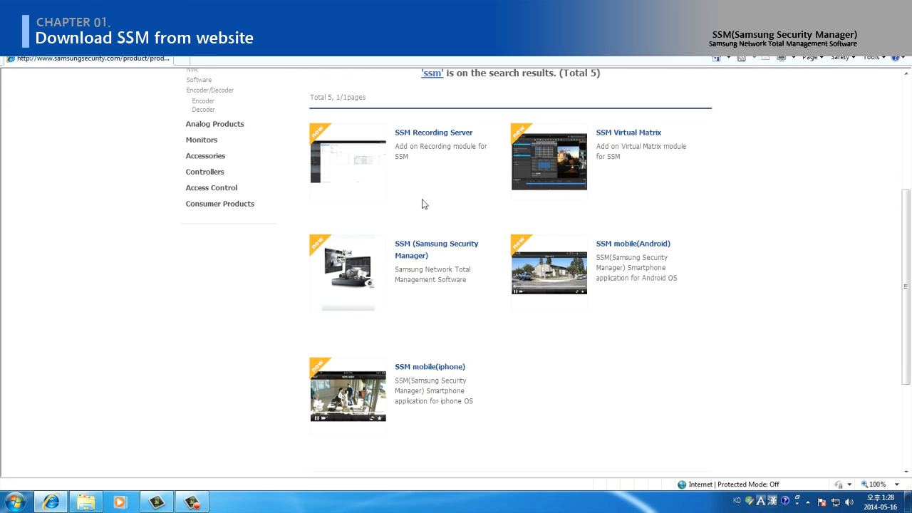
click(436, 249)
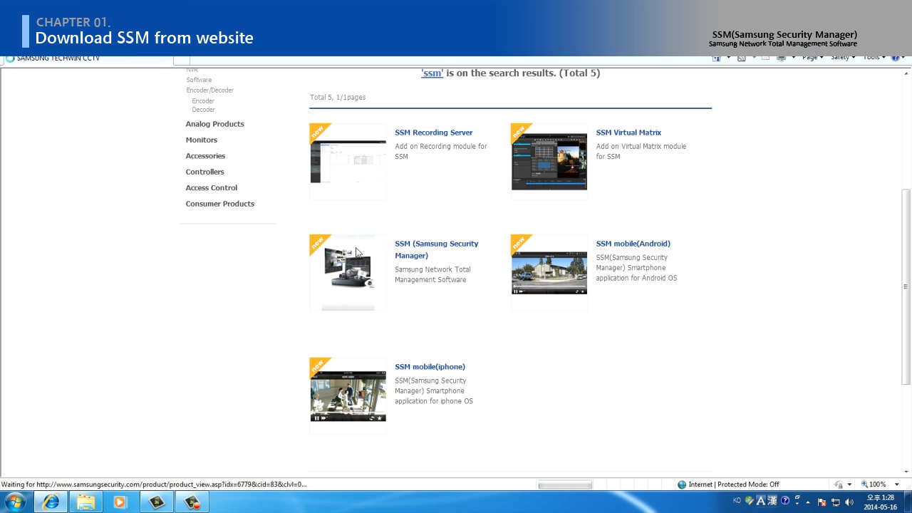
click(437, 249)
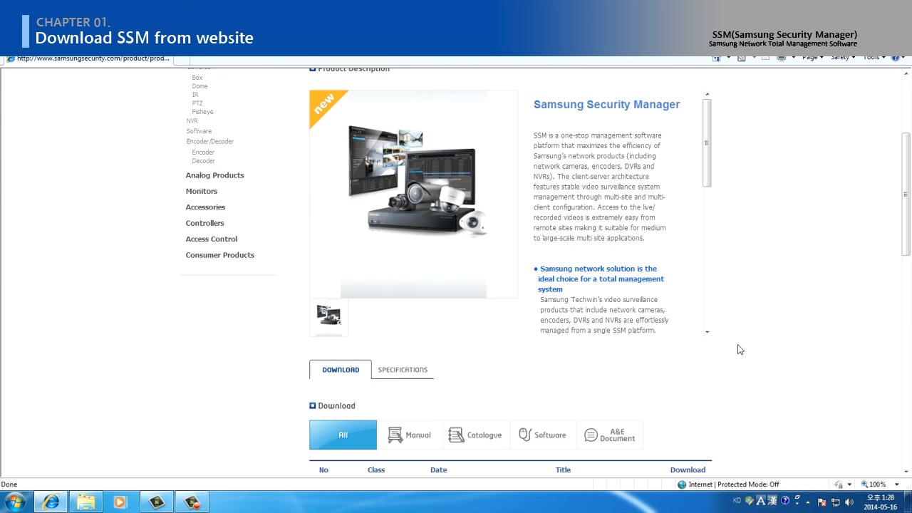
scroll(down, 3)
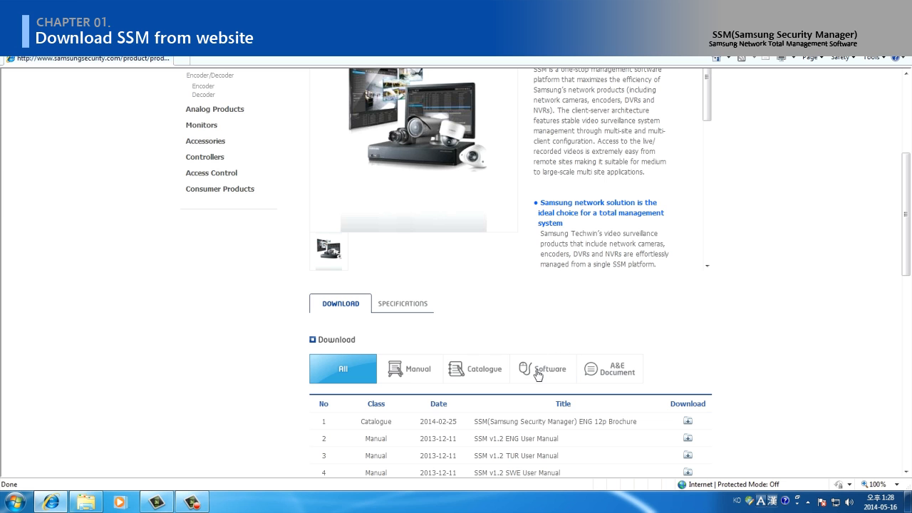
click(544, 370)
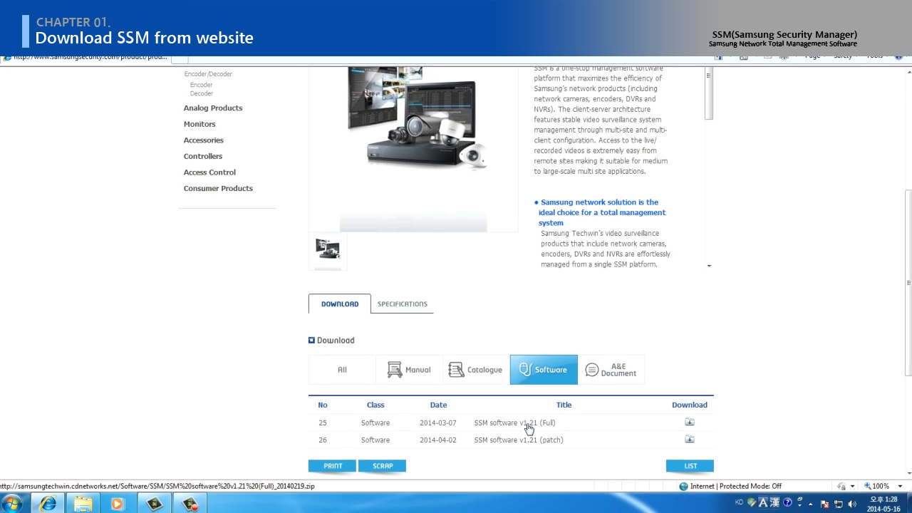
Save the SSM software v1.21 full package to the Downloads folder
click(689, 421)
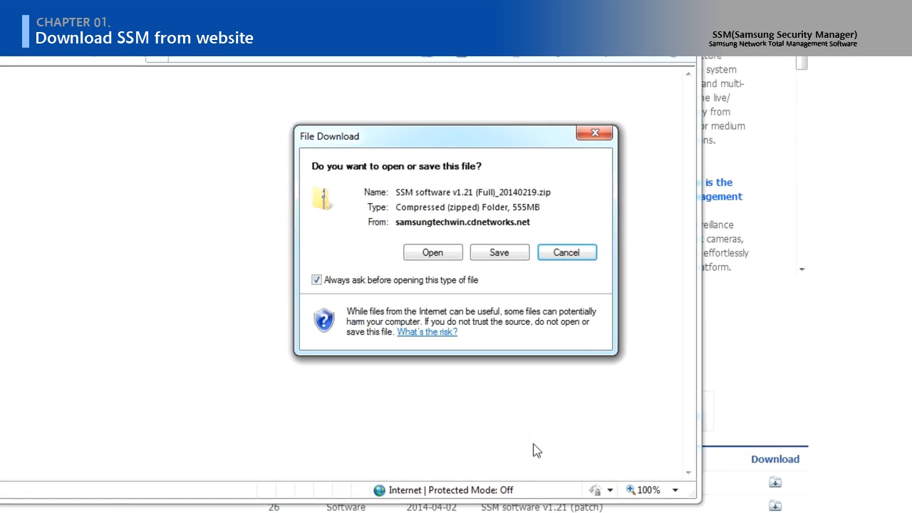
click(499, 251)
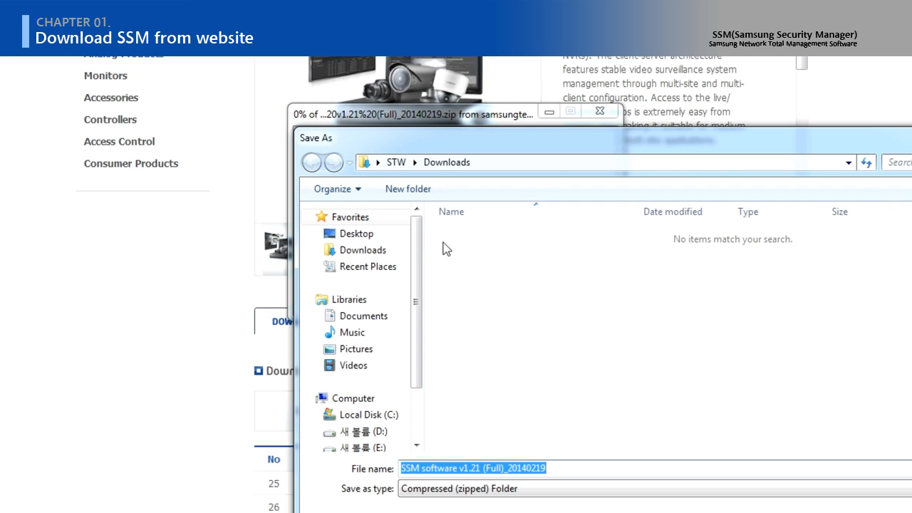
click(355, 233)
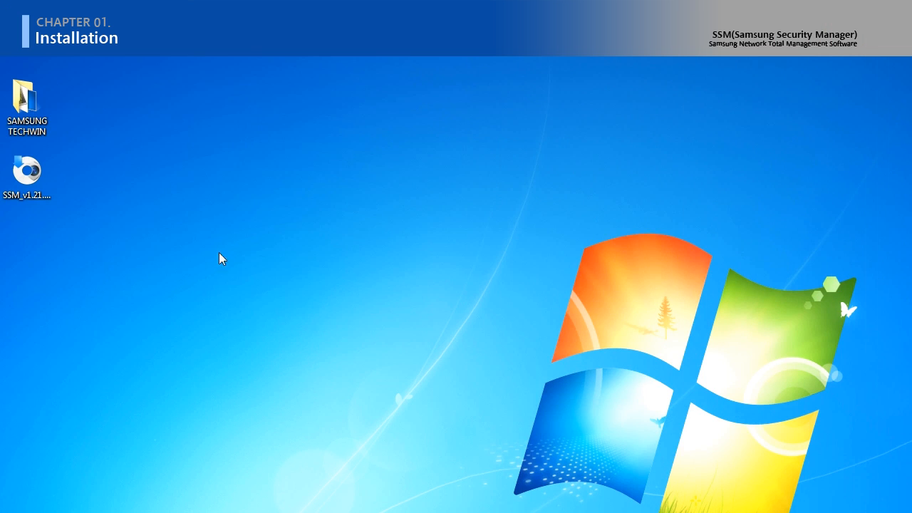
Launch the SSM_v1.21 installer from the desktop
click(27, 173)
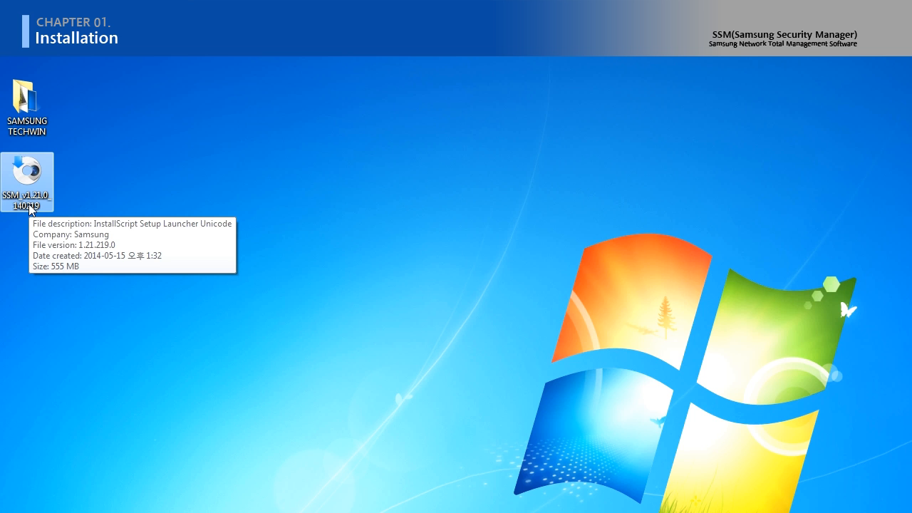
double_click(29, 174)
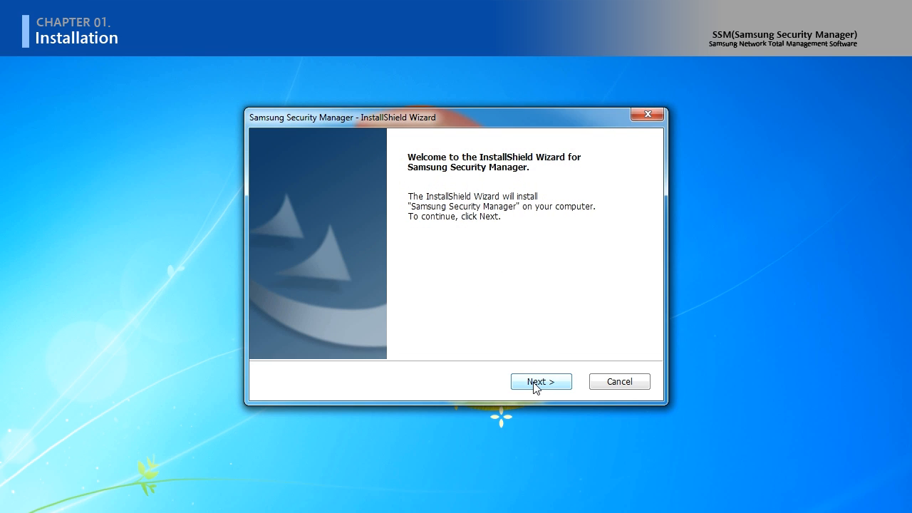
Pass the welcome page and accept the license agreement terms
click(541, 381)
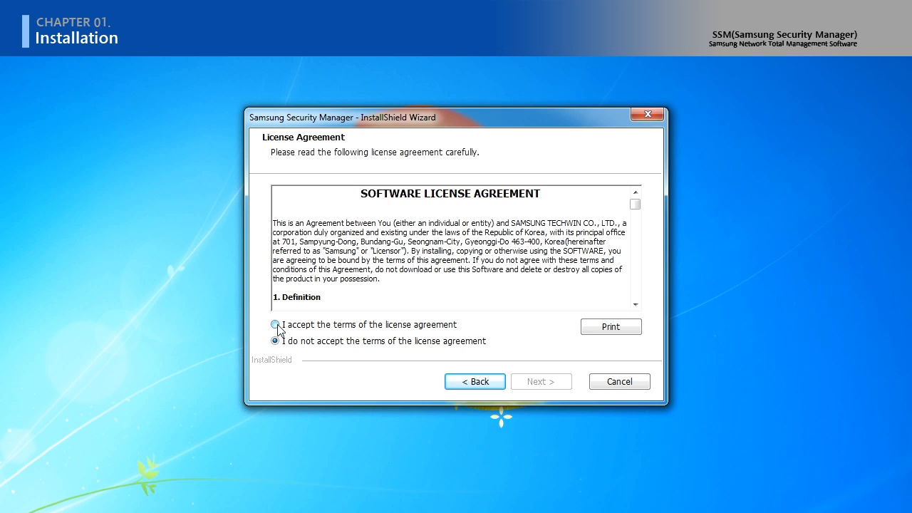
click(274, 325)
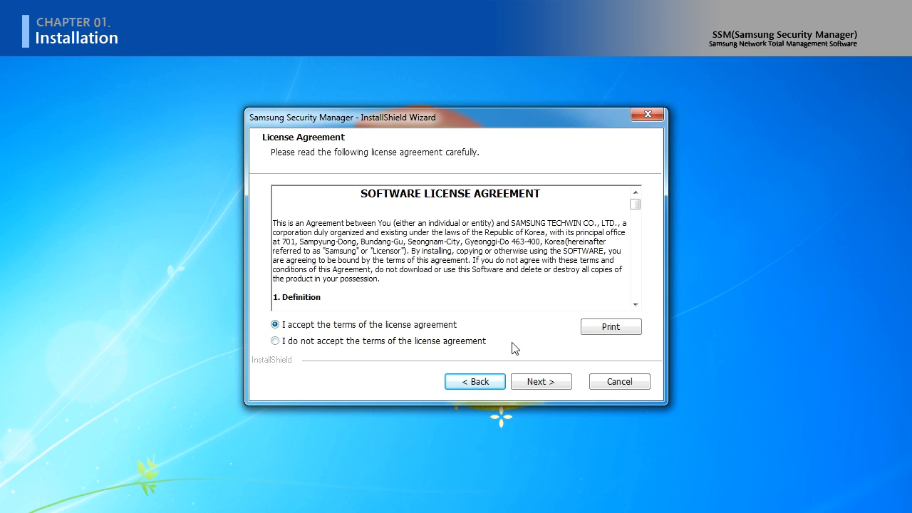
click(541, 381)
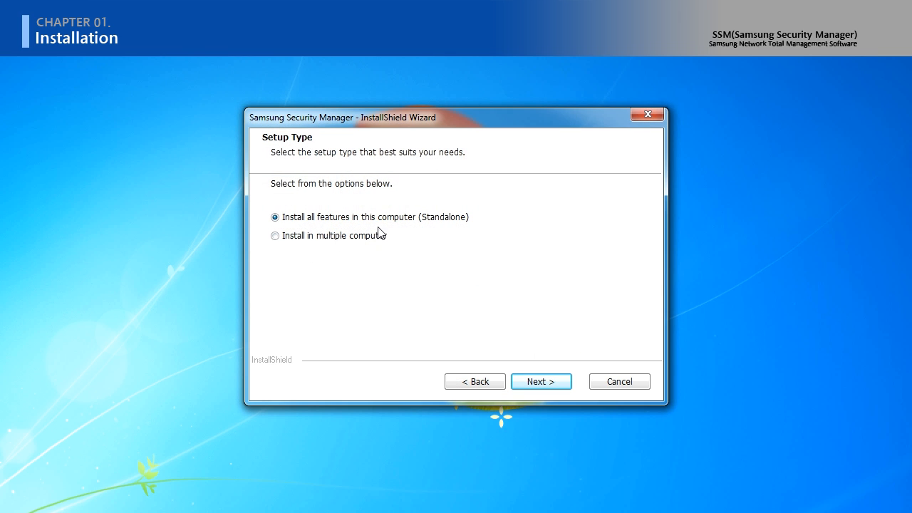
mouse_move(431, 235)
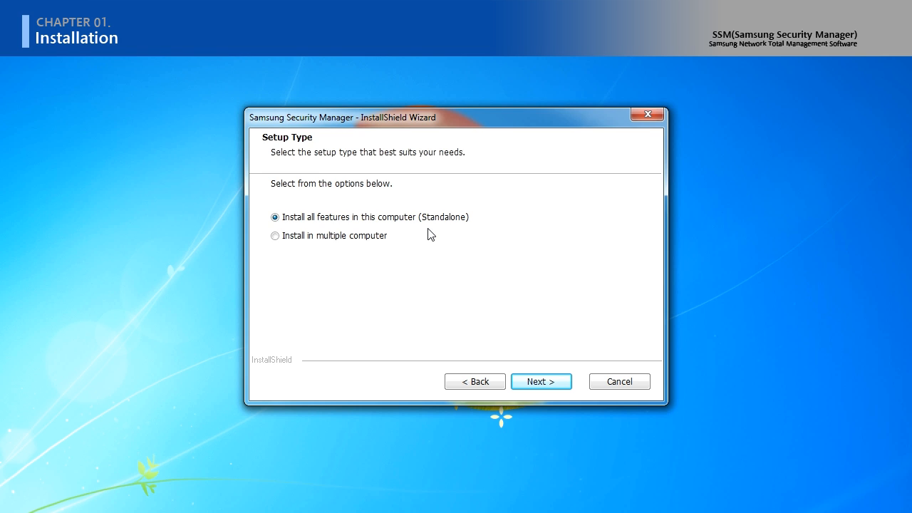
mouse_move(330, 233)
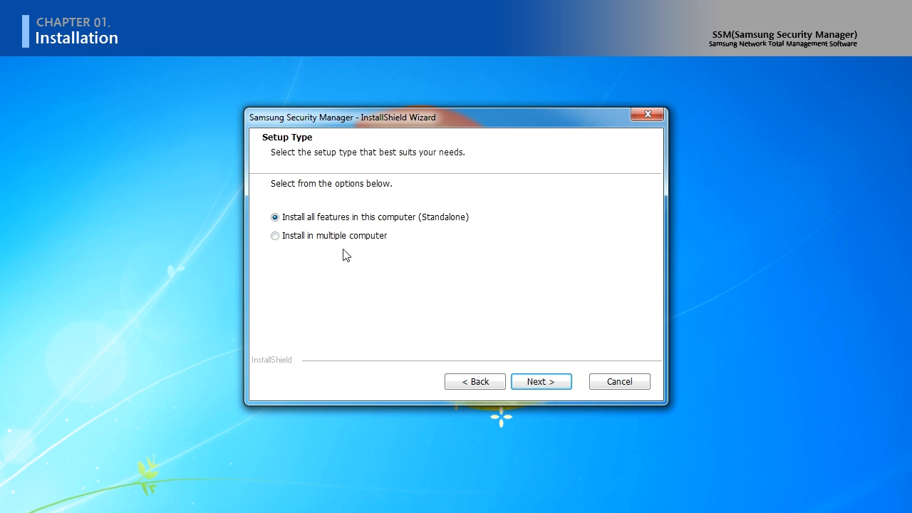
Select 'Install in multiple computer' and continue to Select Features
click(274, 236)
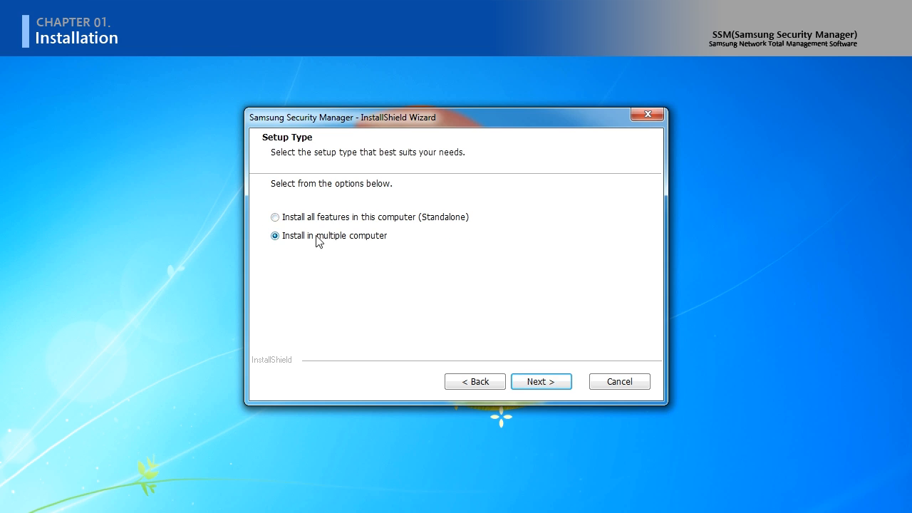
click(541, 382)
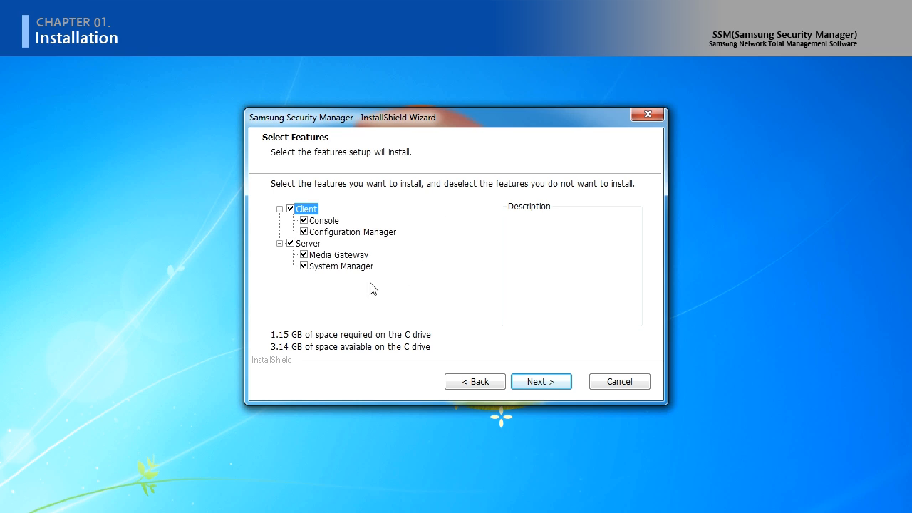
mouse_move(468, 372)
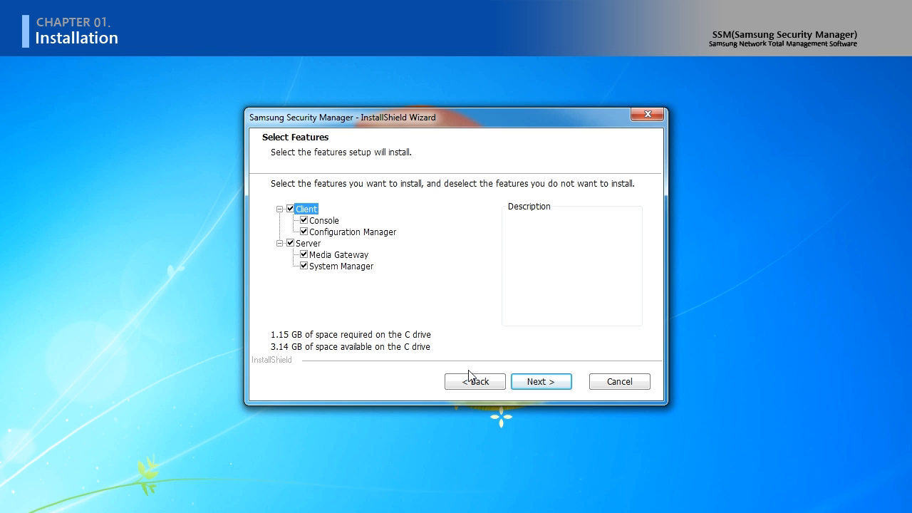
mouse_move(471, 378)
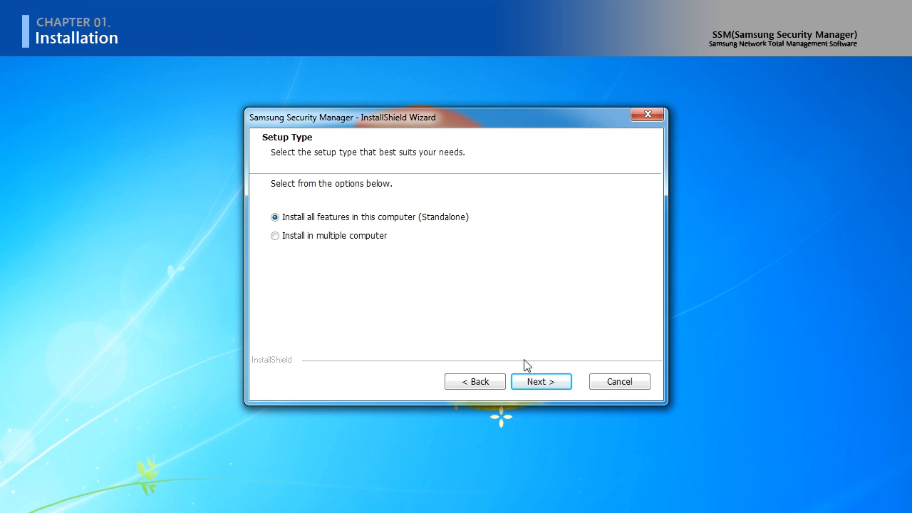
Keep the default installation folder and start installing Samsung Security Manager
click(541, 382)
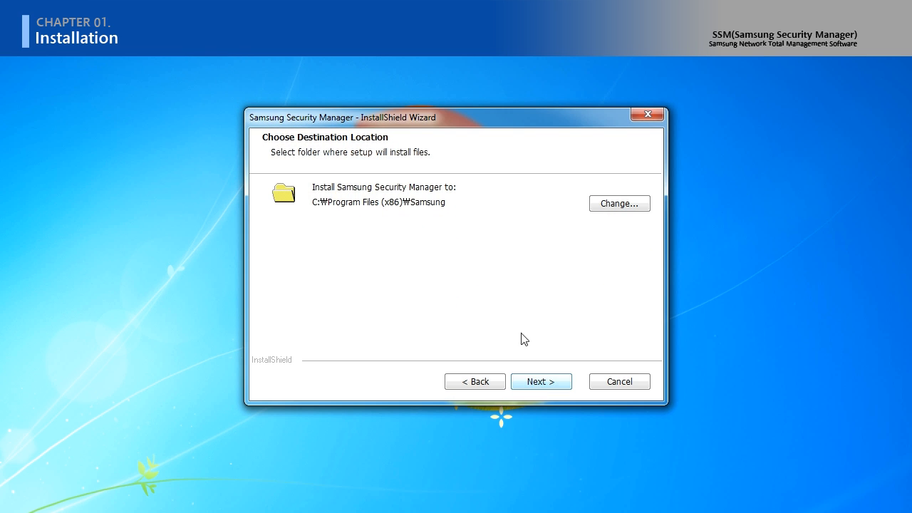
mouse_move(461, 205)
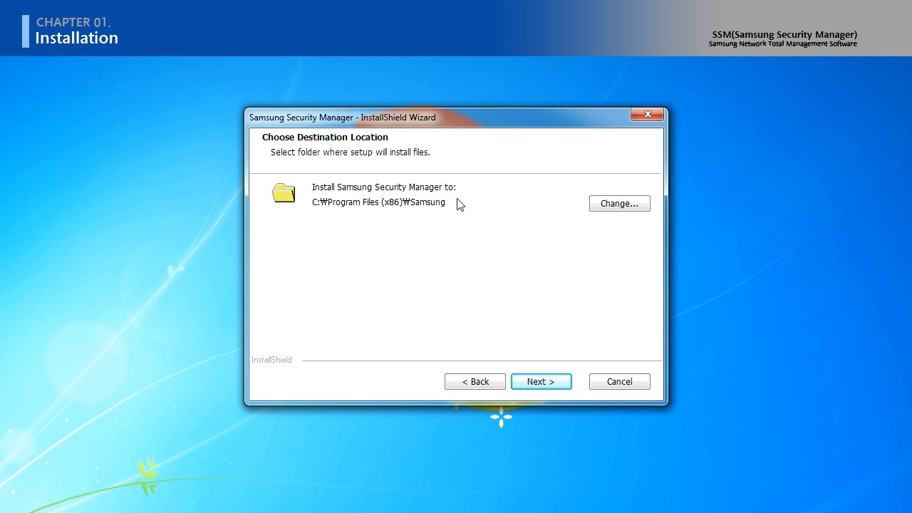
click(620, 203)
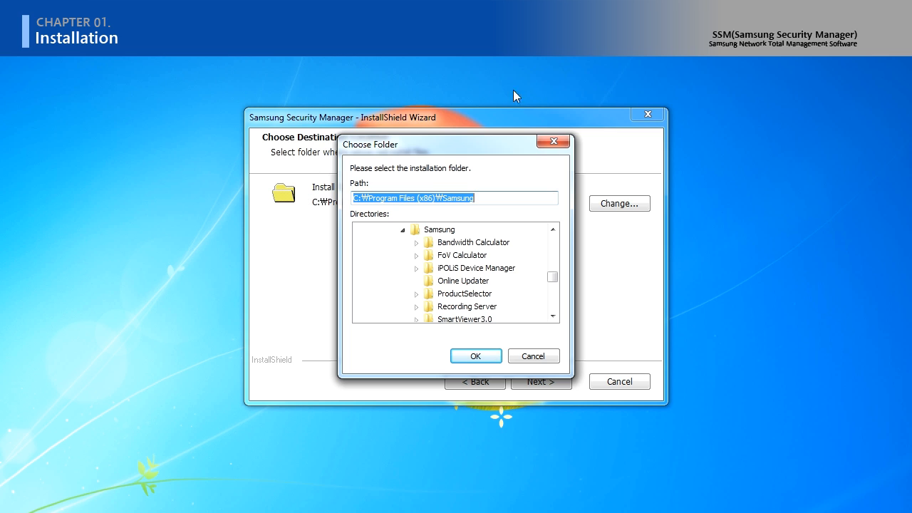
mouse_move(529, 371)
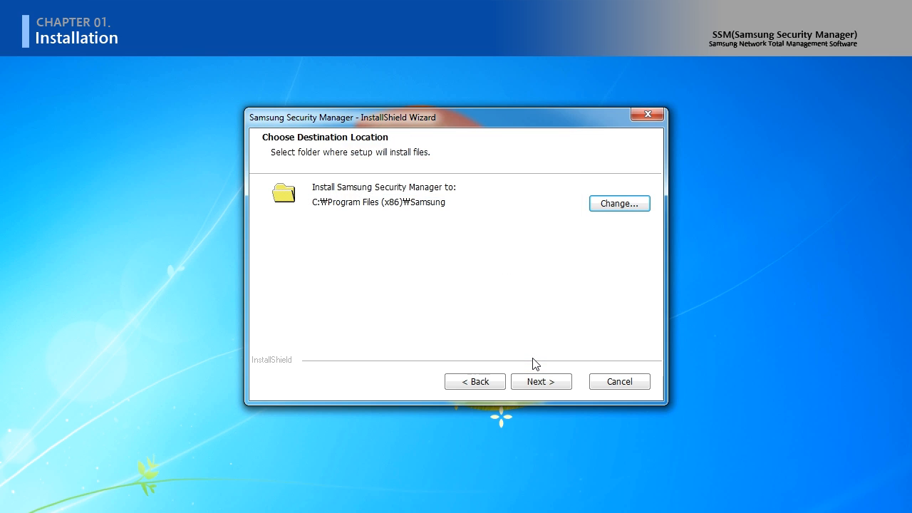
click(542, 381)
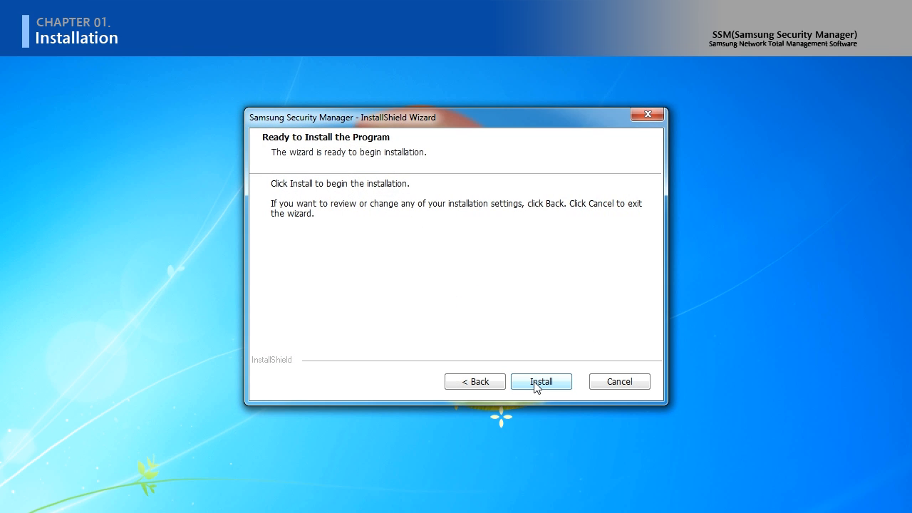
click(541, 382)
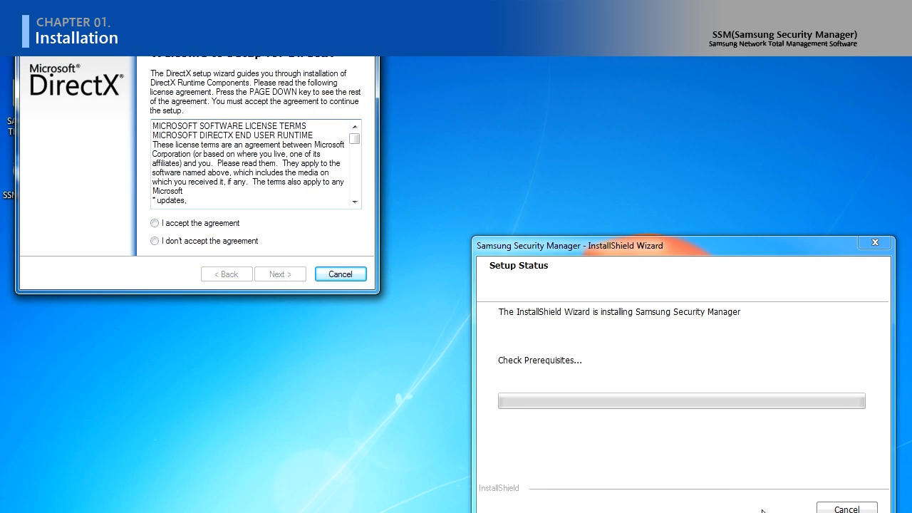
mouse_move(264, 77)
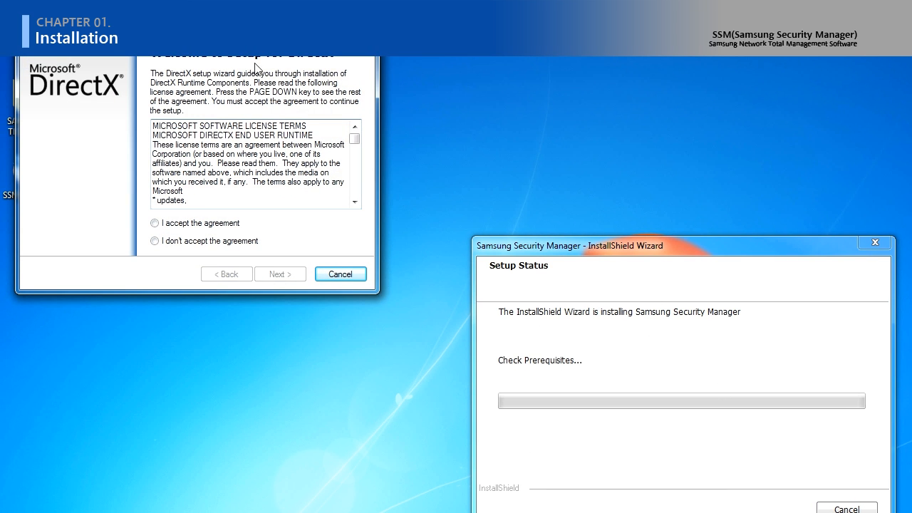
mouse_move(159, 241)
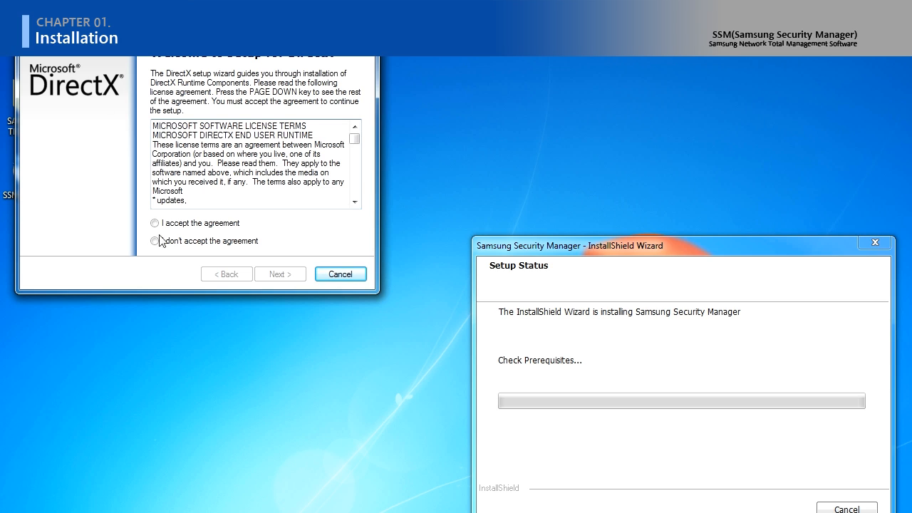
Accept the DirectX license agreement and install the DirectX runtime components
click(156, 223)
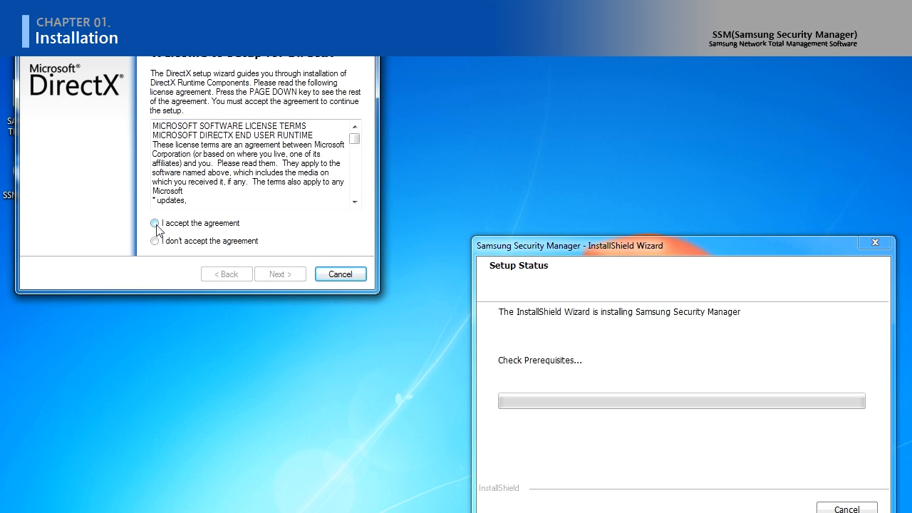
click(154, 223)
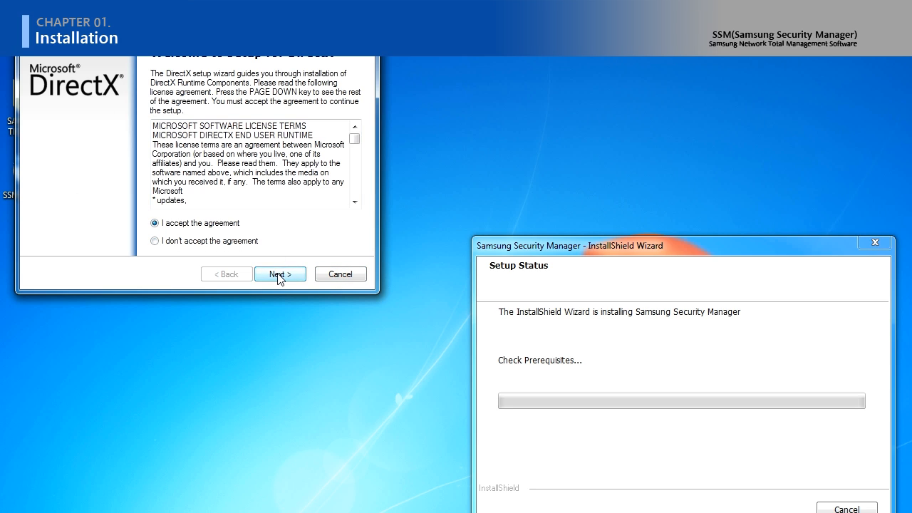
click(280, 274)
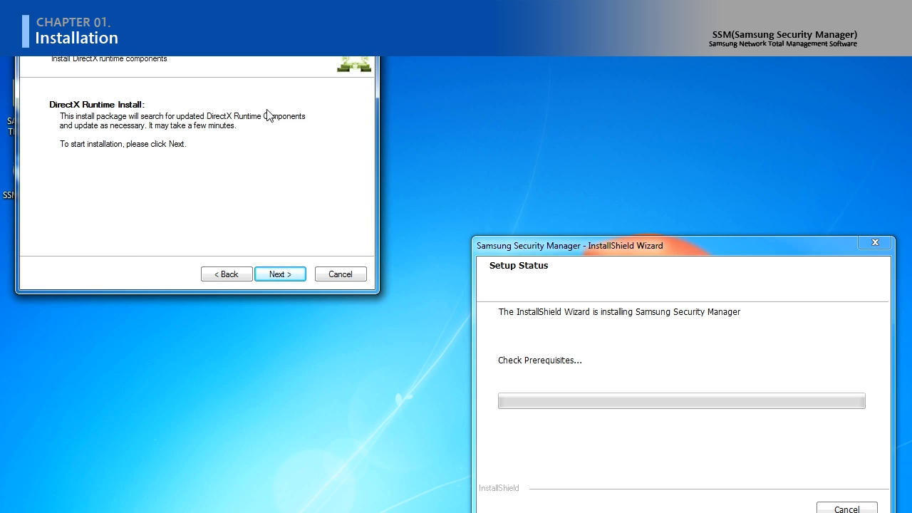
mouse_move(277, 215)
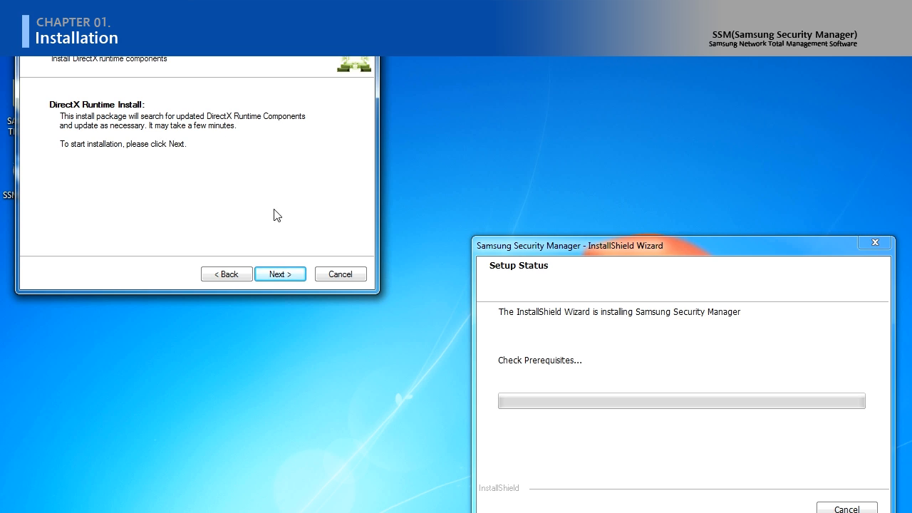
click(280, 274)
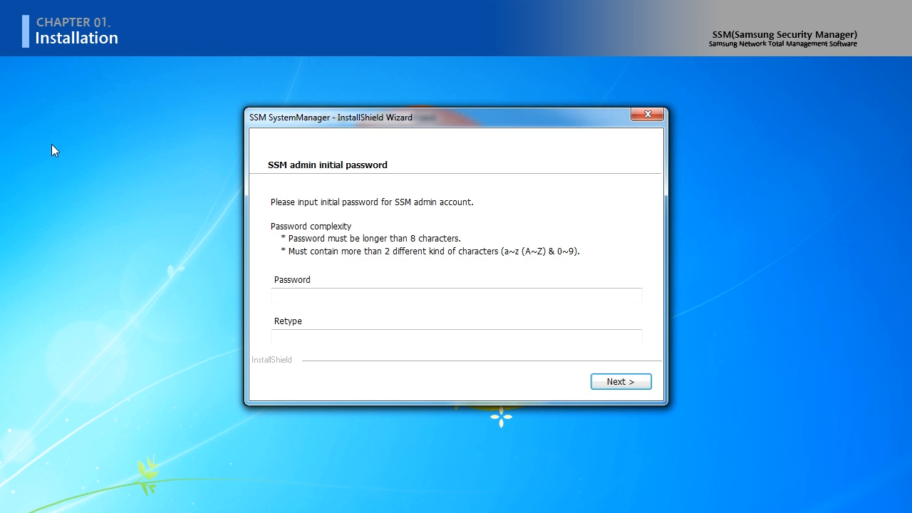
mouse_move(459, 213)
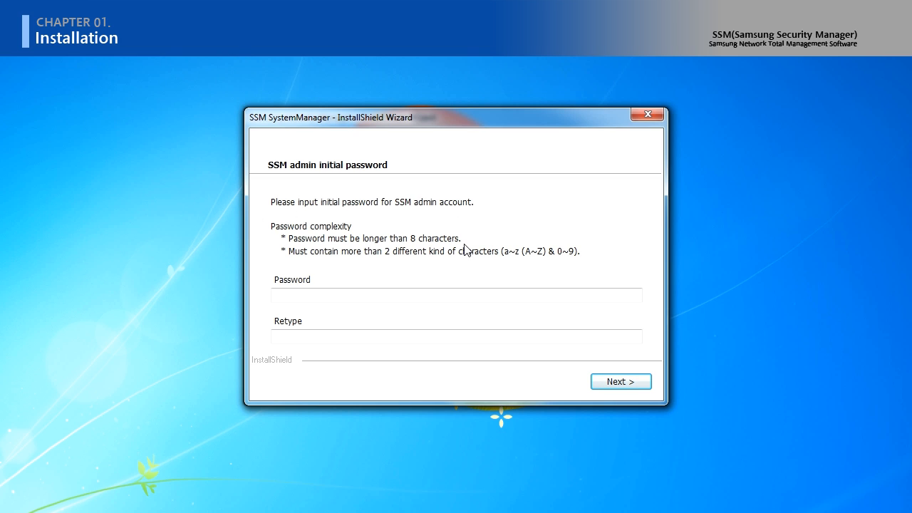
mouse_move(602, 264)
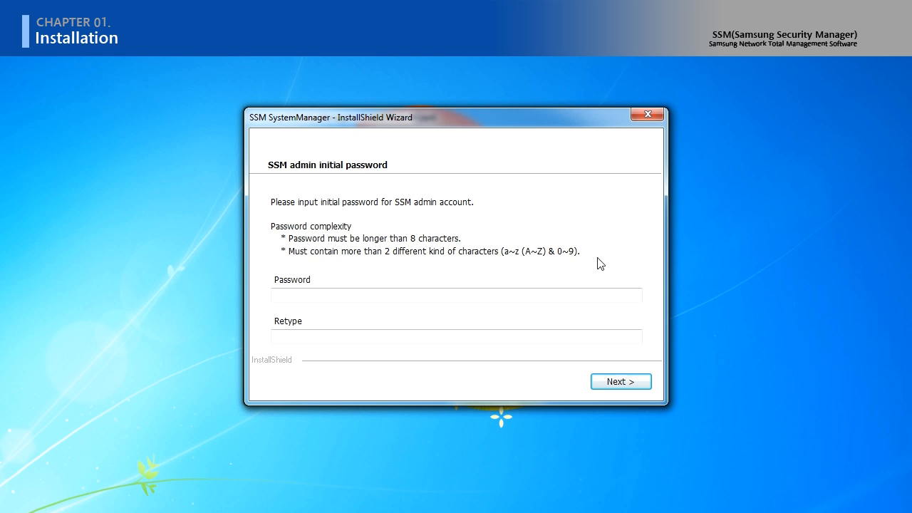
Enter and confirm the SSM admin initial password, then continue setup
click(456, 295)
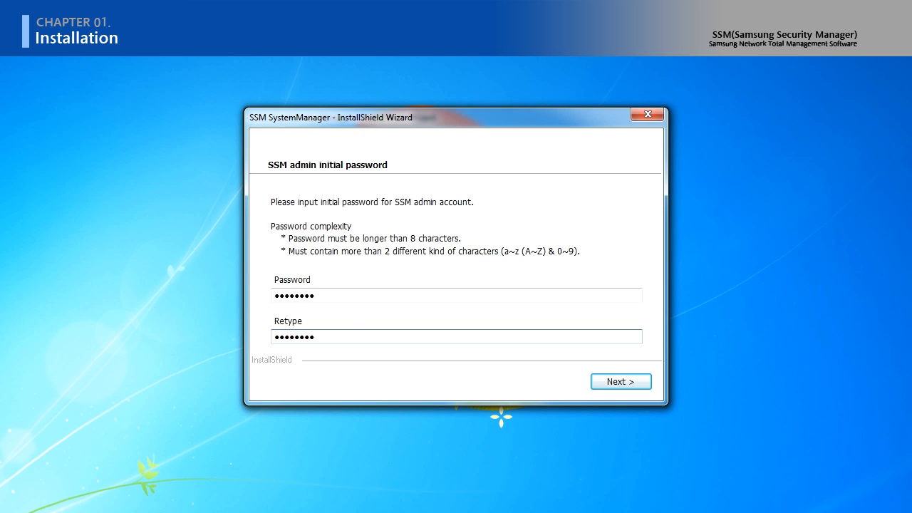
click(619, 380)
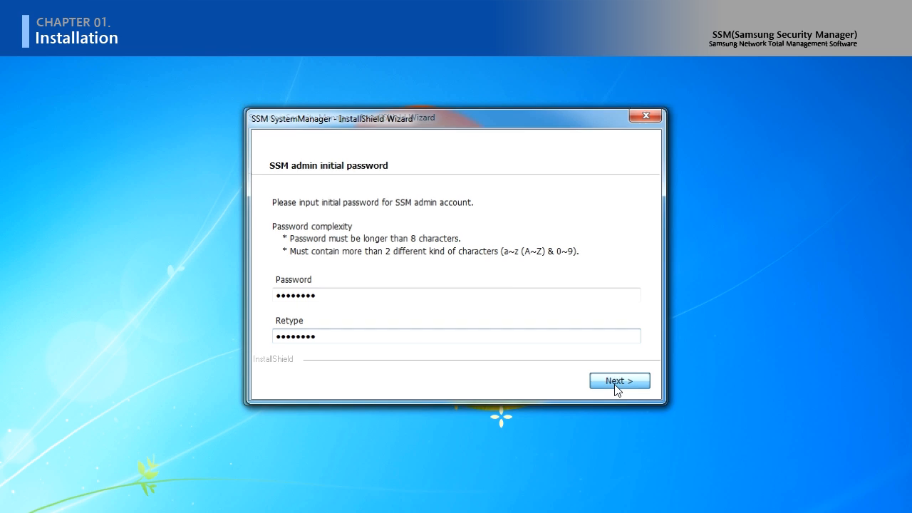
click(619, 381)
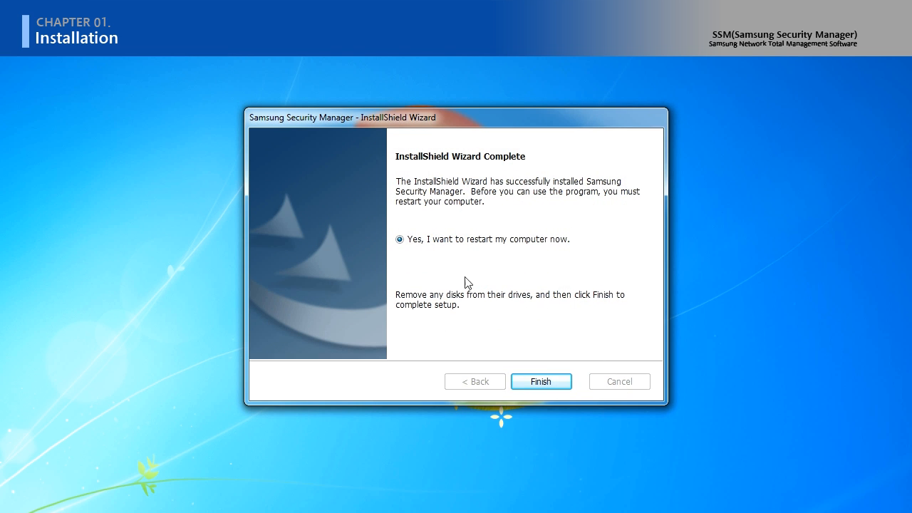
mouse_move(587, 256)
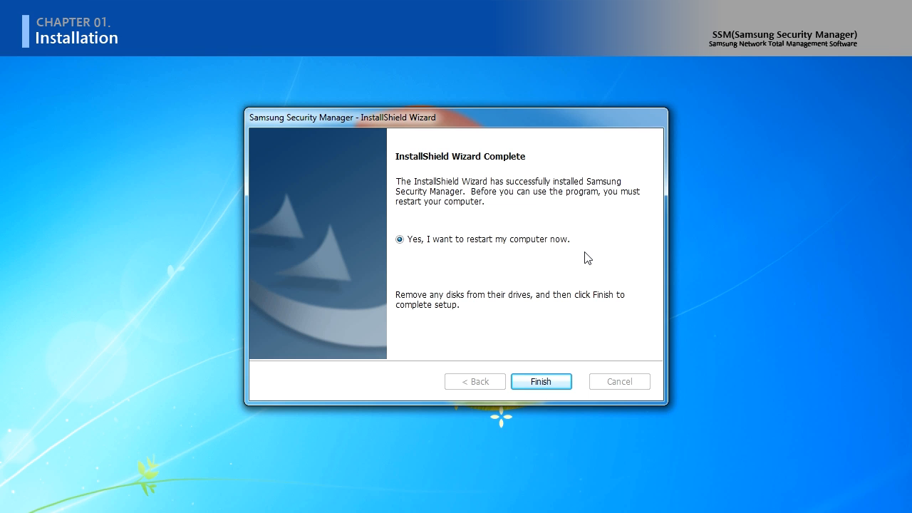
Finish setup with a restart and launch SSM Service Manager from the desktop
click(541, 381)
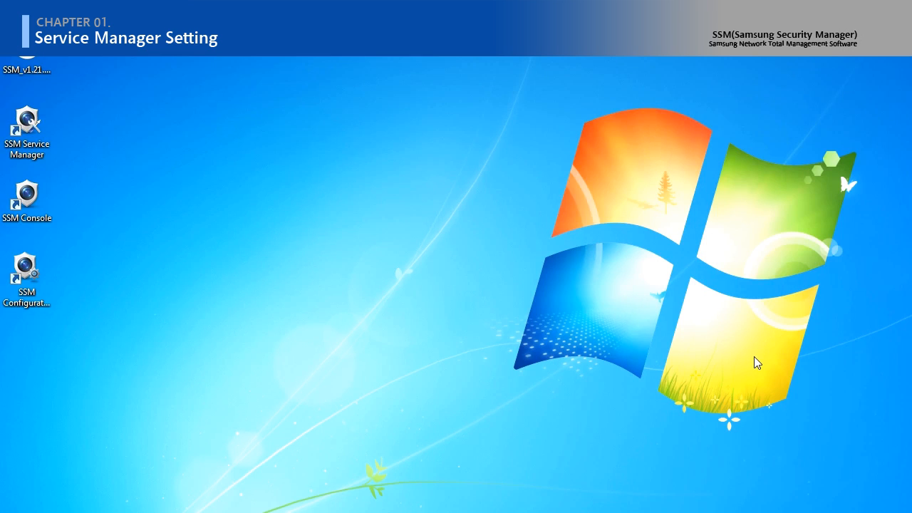
mouse_move(57, 138)
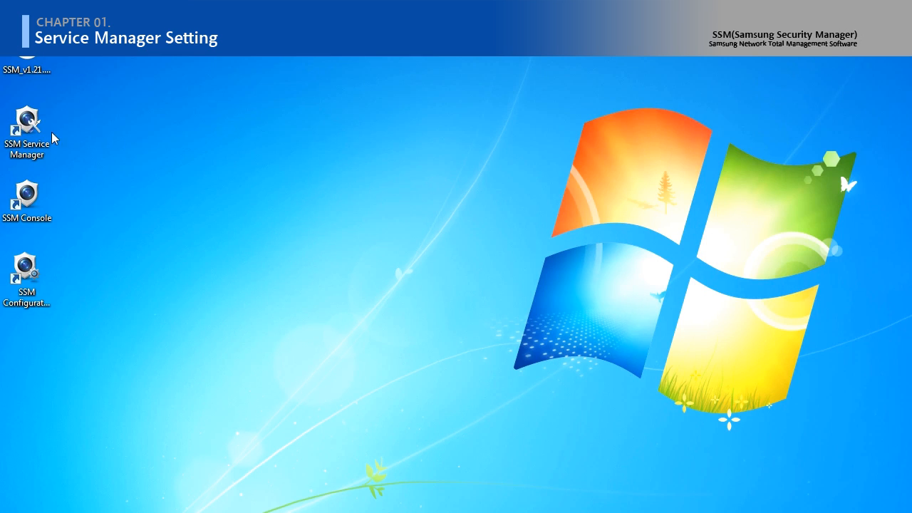
double_click(26, 123)
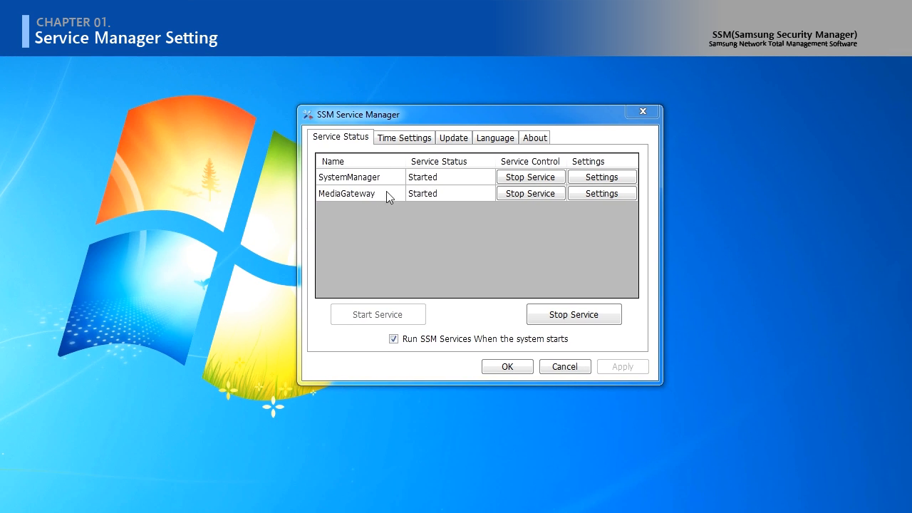
mouse_move(473, 219)
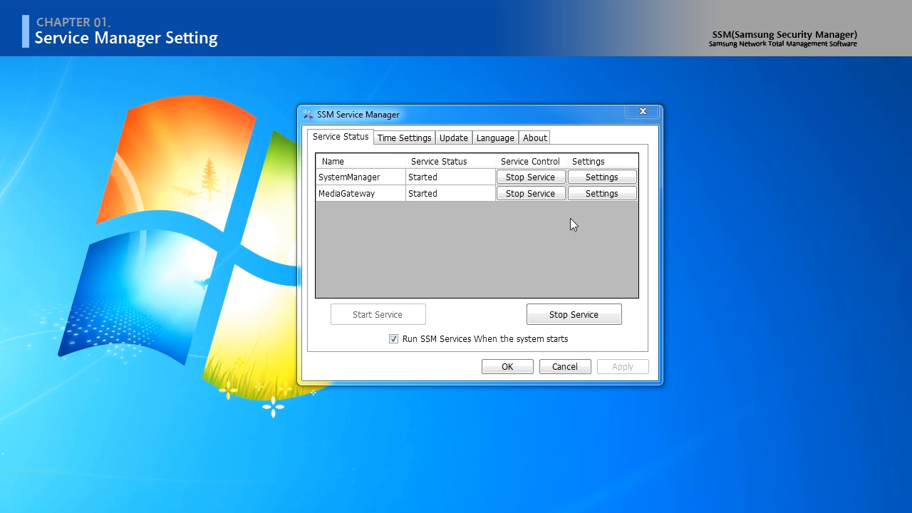
click(601, 193)
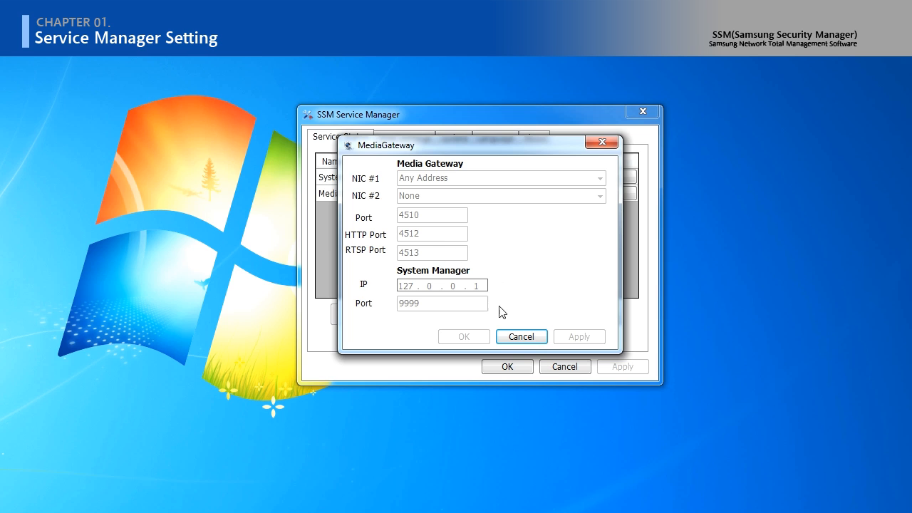
click(521, 337)
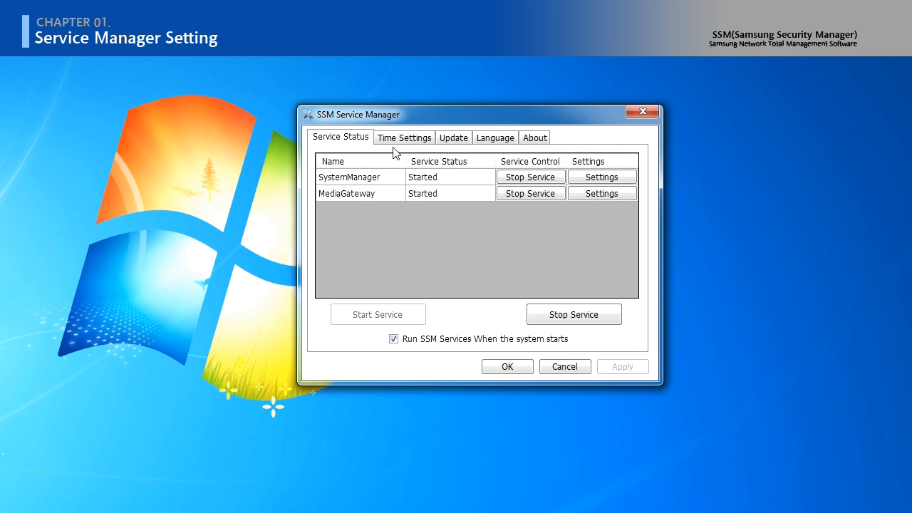
Browse the Time Settings, Update and Language tabs, ending on About showing v1.21.0_140219
click(404, 137)
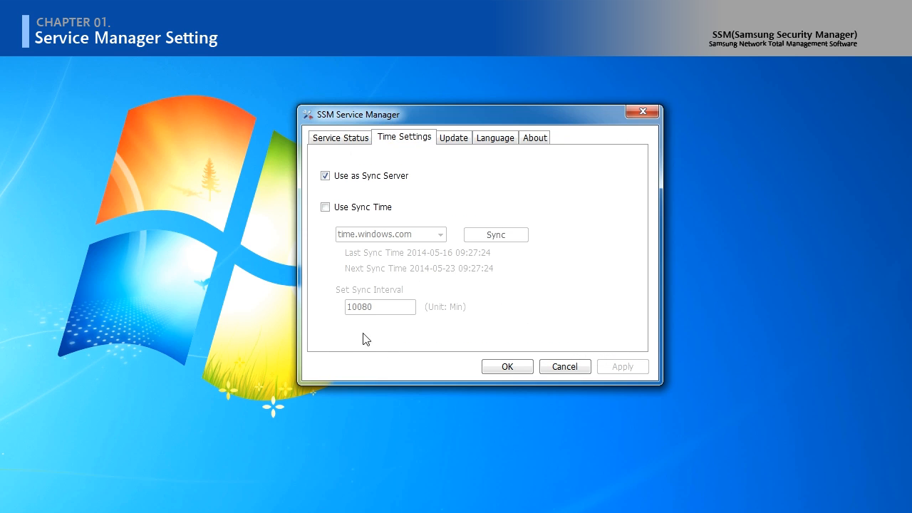
mouse_move(487, 207)
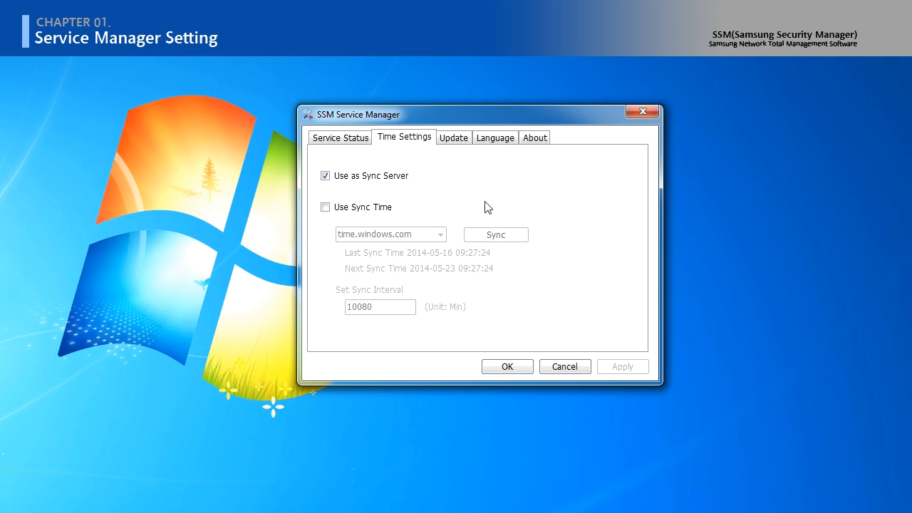
click(454, 137)
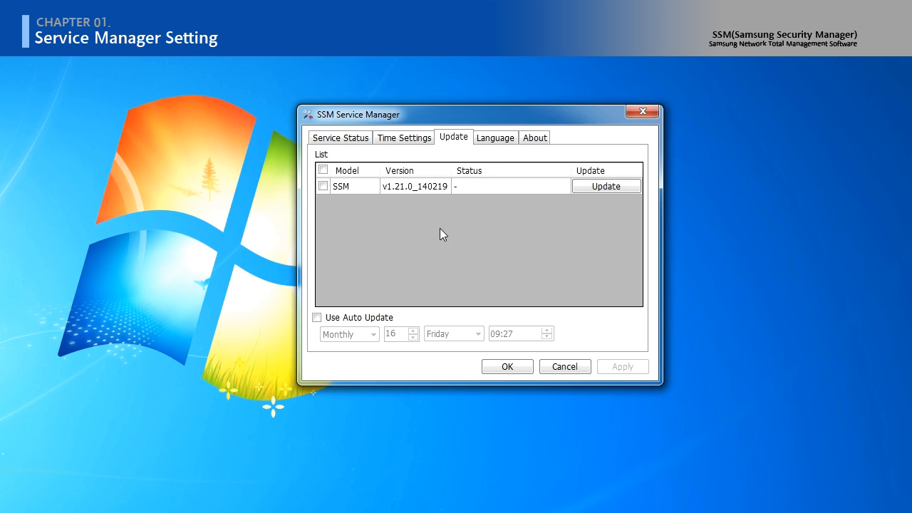
mouse_move(496, 144)
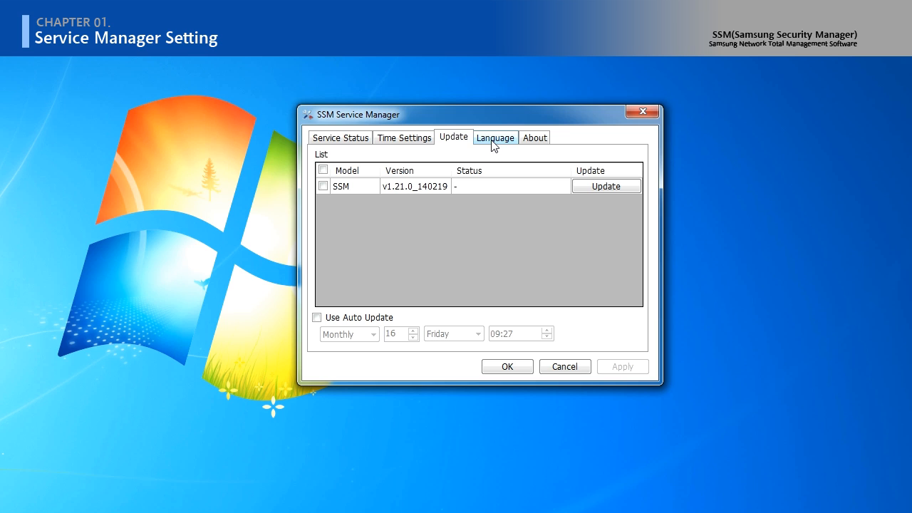
click(495, 137)
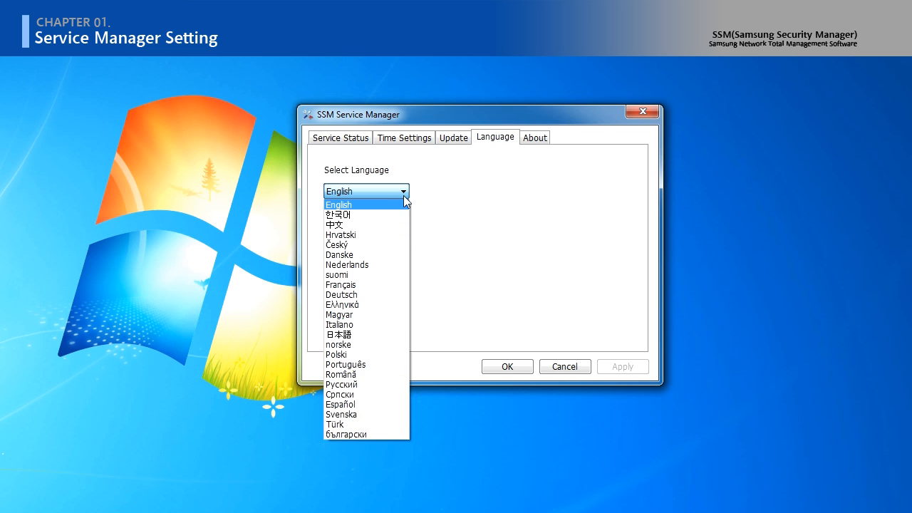
click(534, 136)
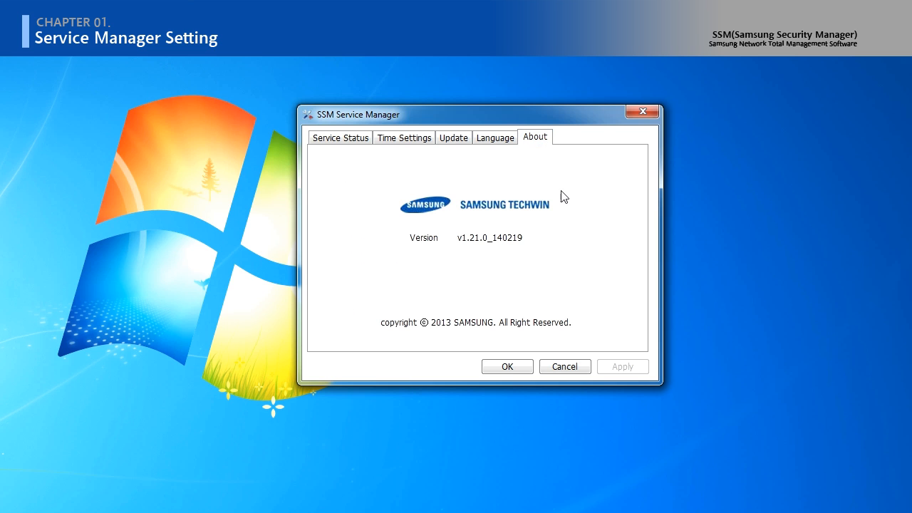